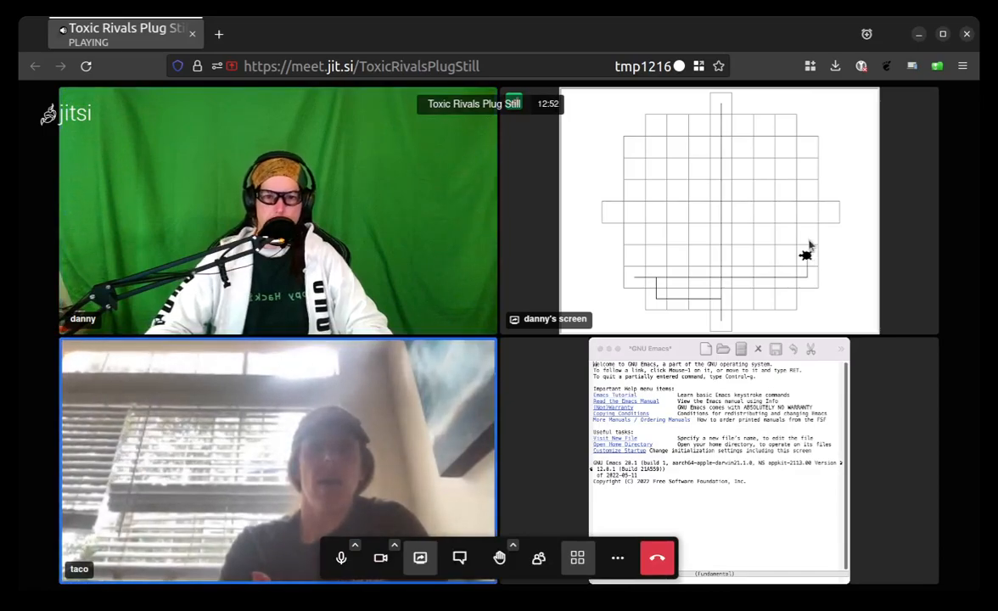
mouse_move(844, 160)
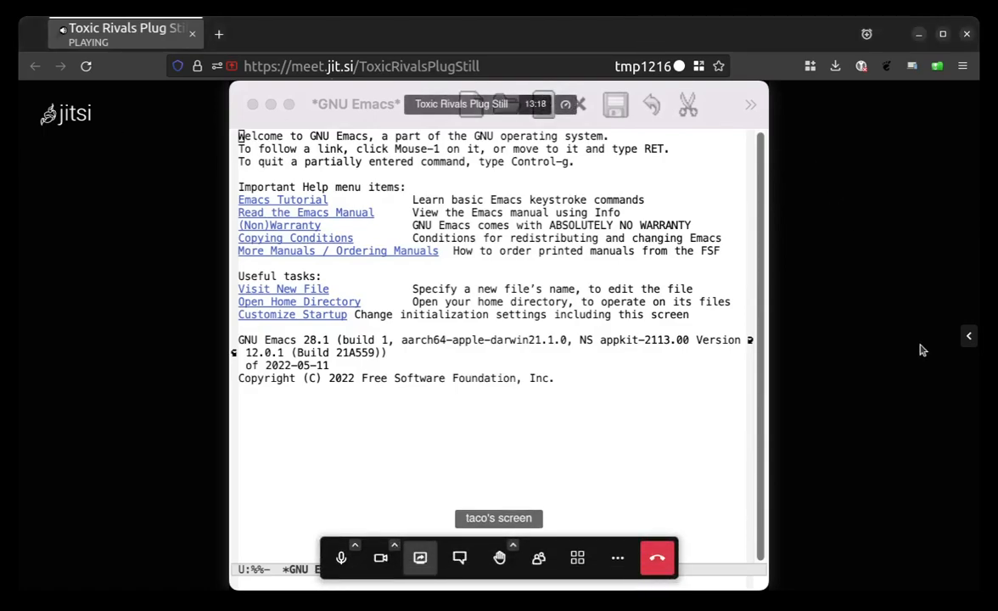
mouse_move(774, 418)
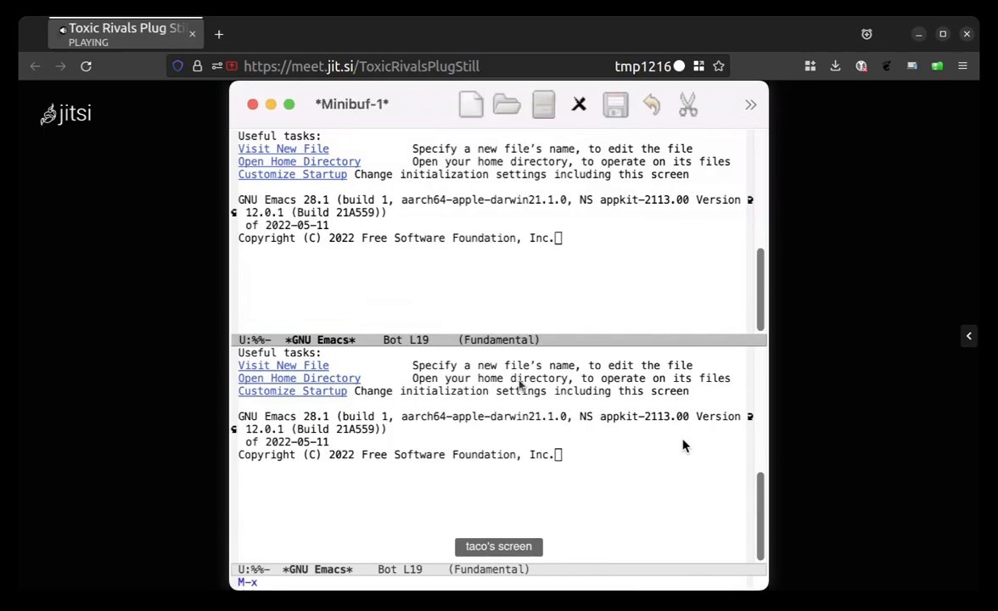
Start an interactive shell (M-x shell) in the upper window of the split frame
text(sh)
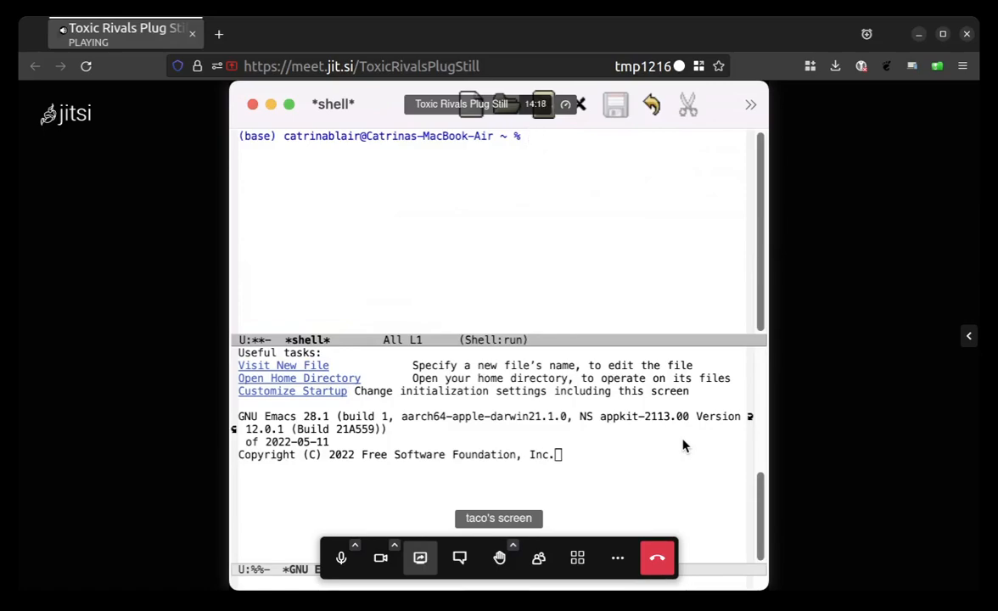
Enter cd Desktop/danny_tutor in the shell, which reports no such directory
text(cd)
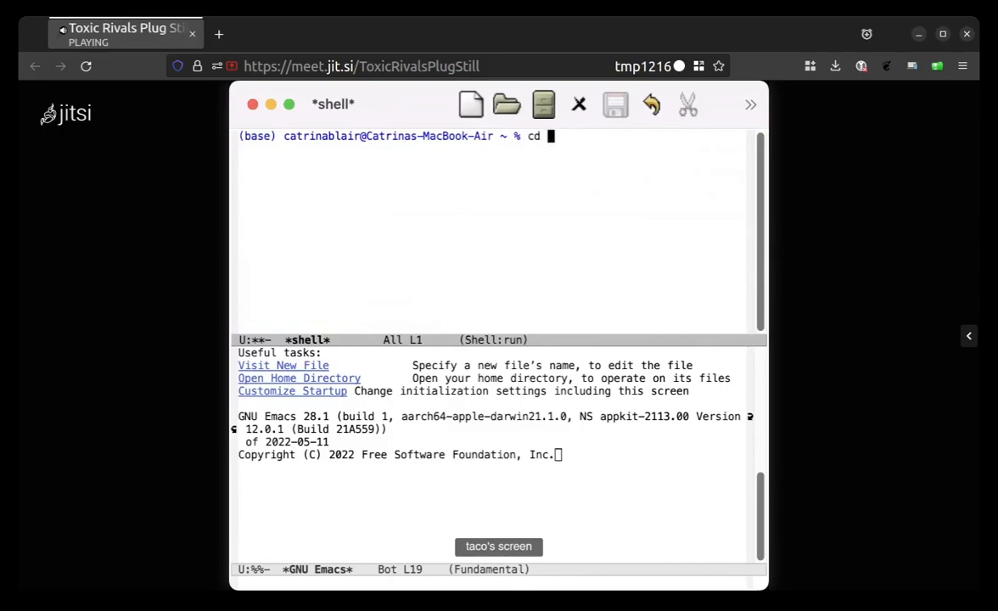
text(deskt)
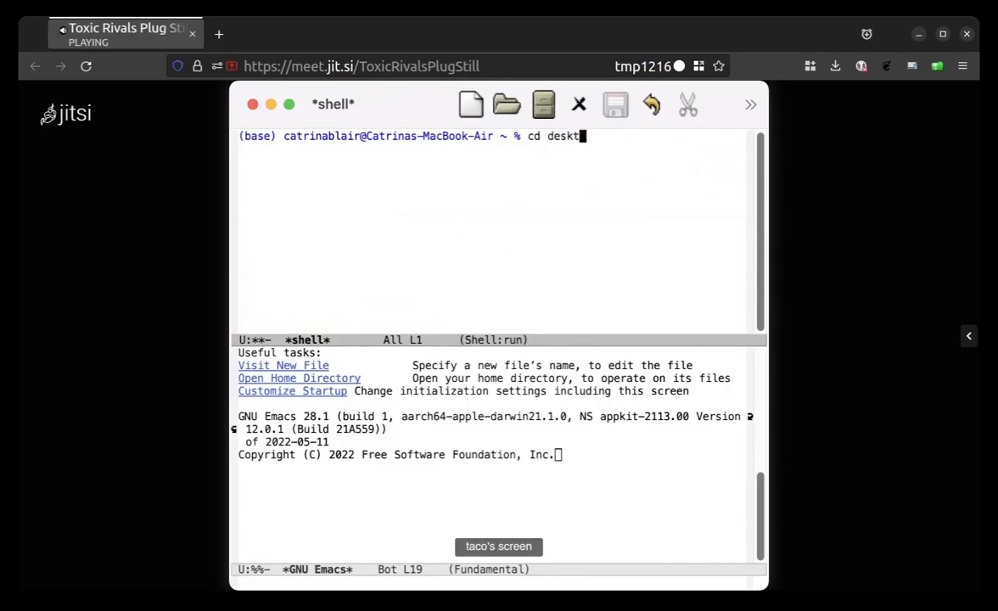
key(BackSpace)
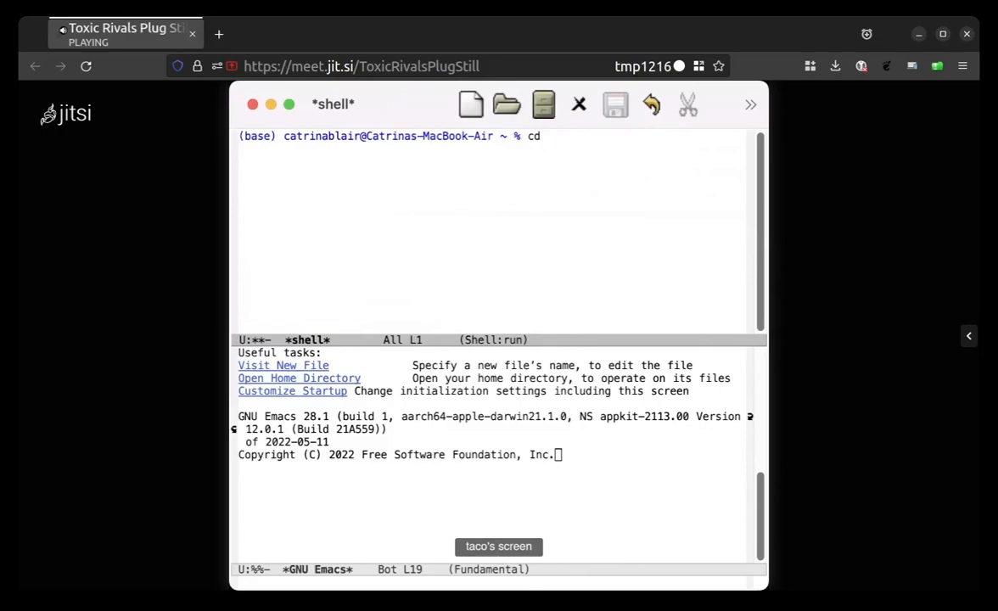
text(Des)
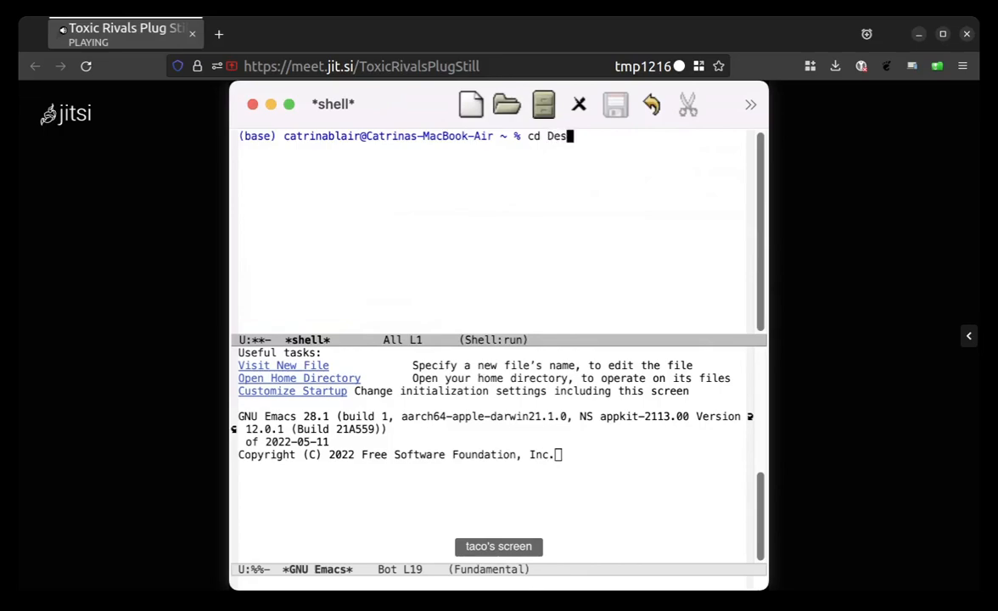
text(ktop)
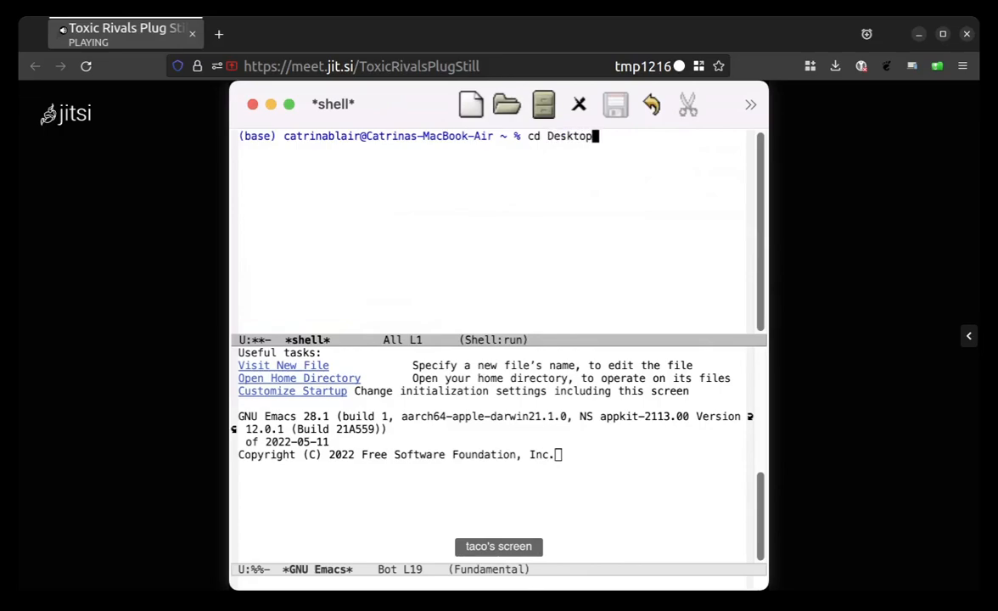
text(/)
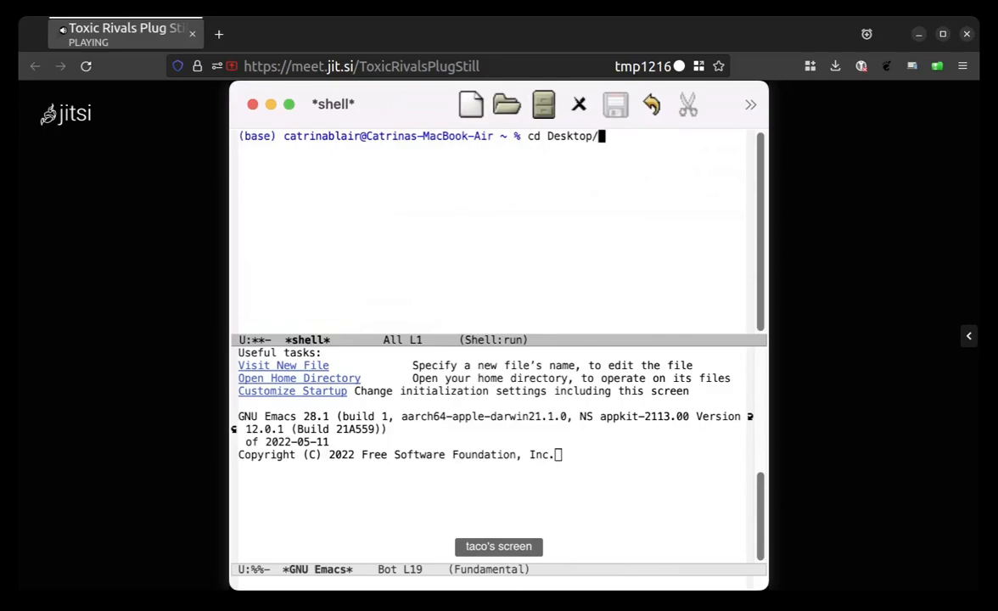
text(d)
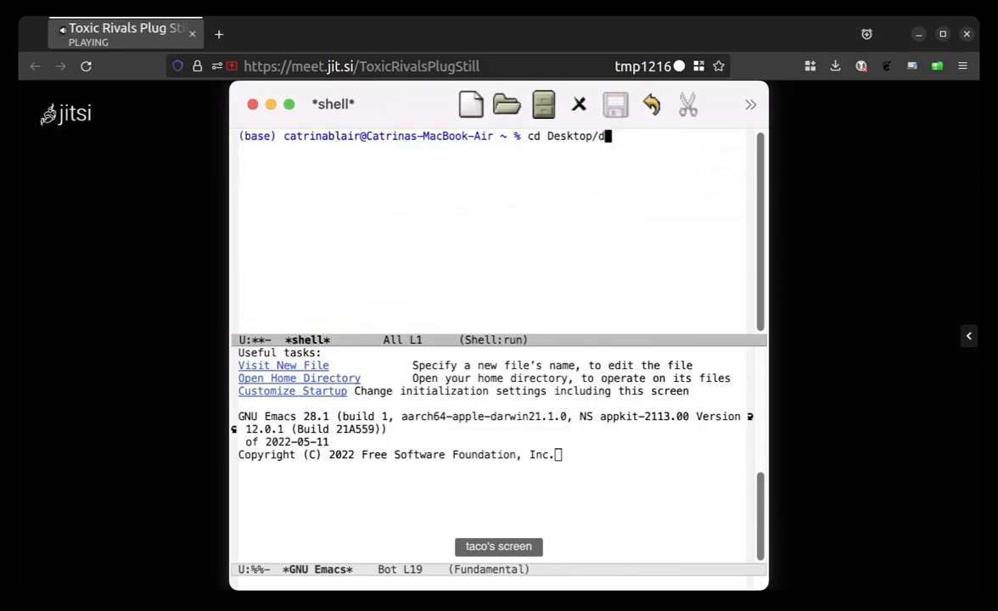
text(ann)
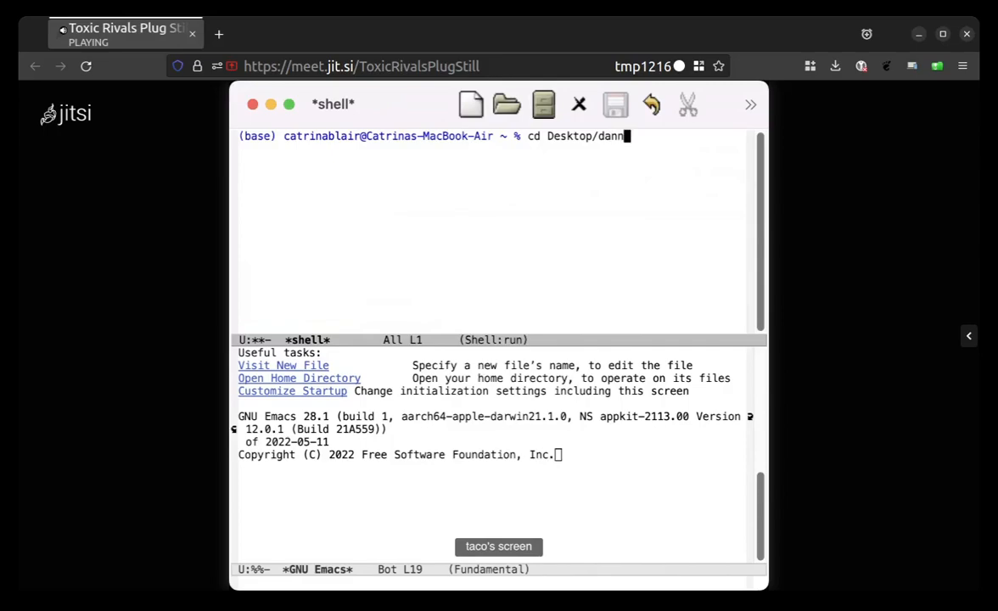
text(y)
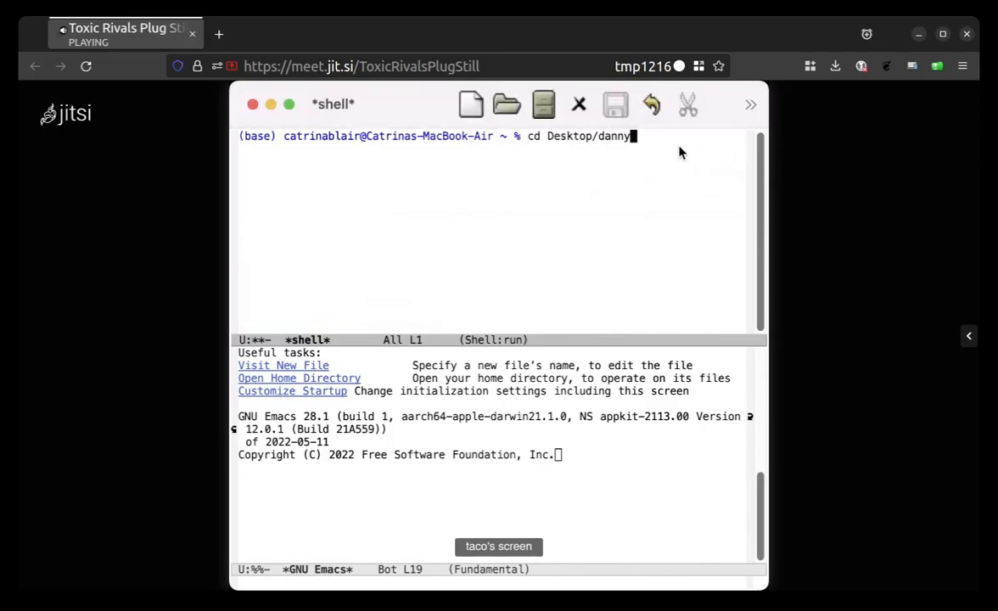
text(_)
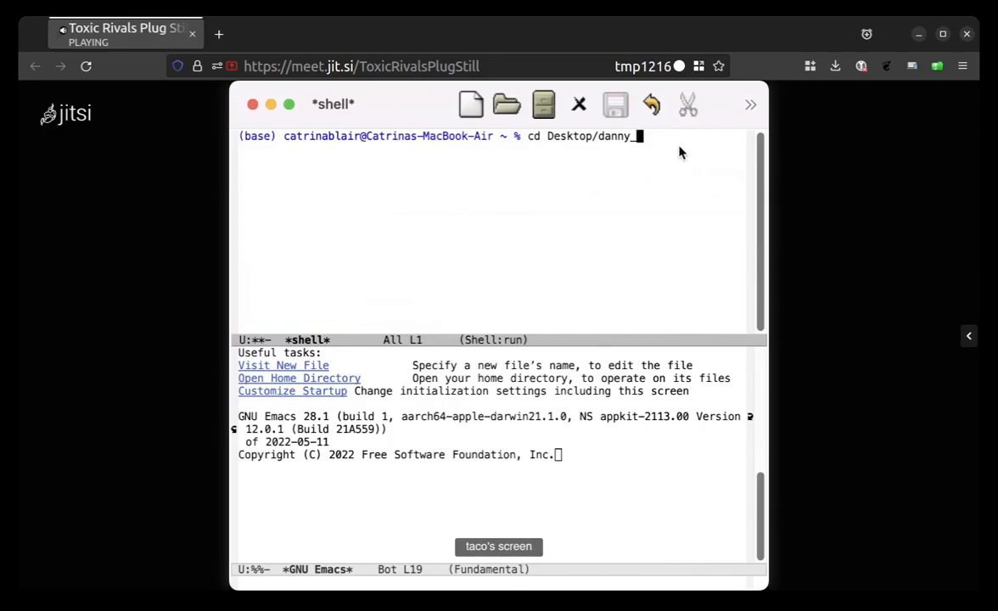
text(tutor/)
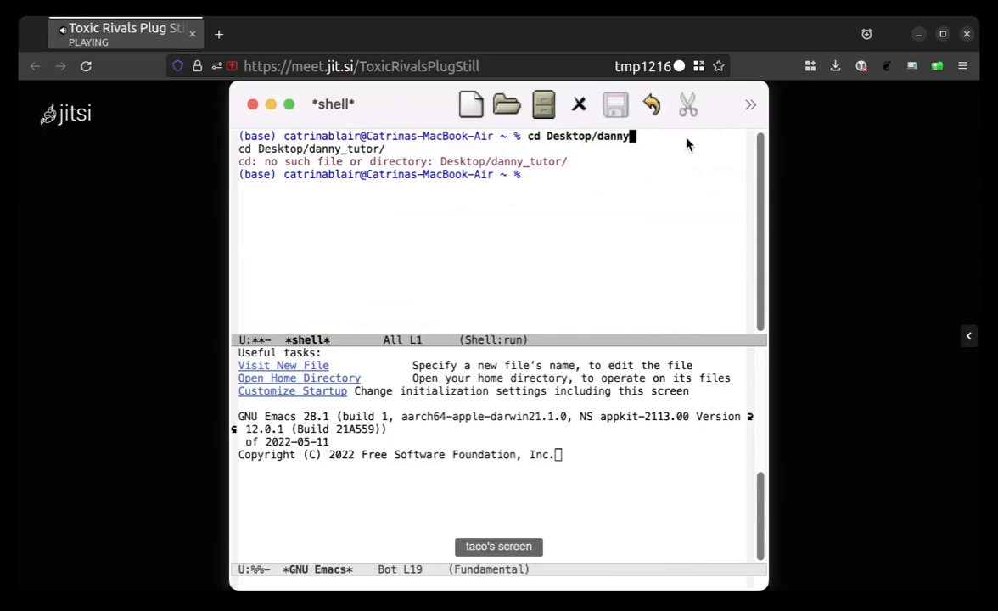
Correct the path to Desktop/danny\ tutor/ and list the folder's files with ls
key(BackSpace)
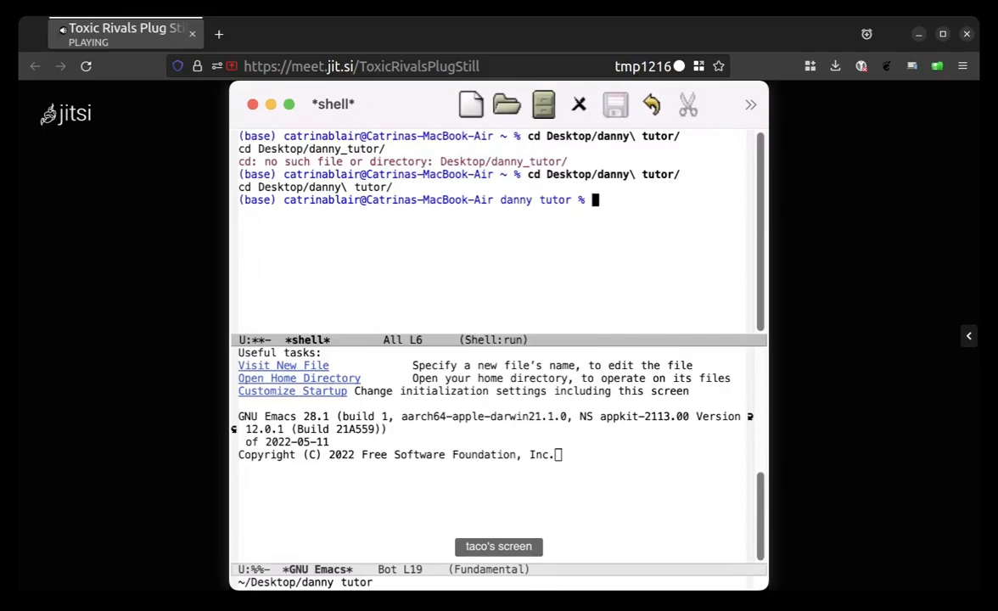
text(ls)
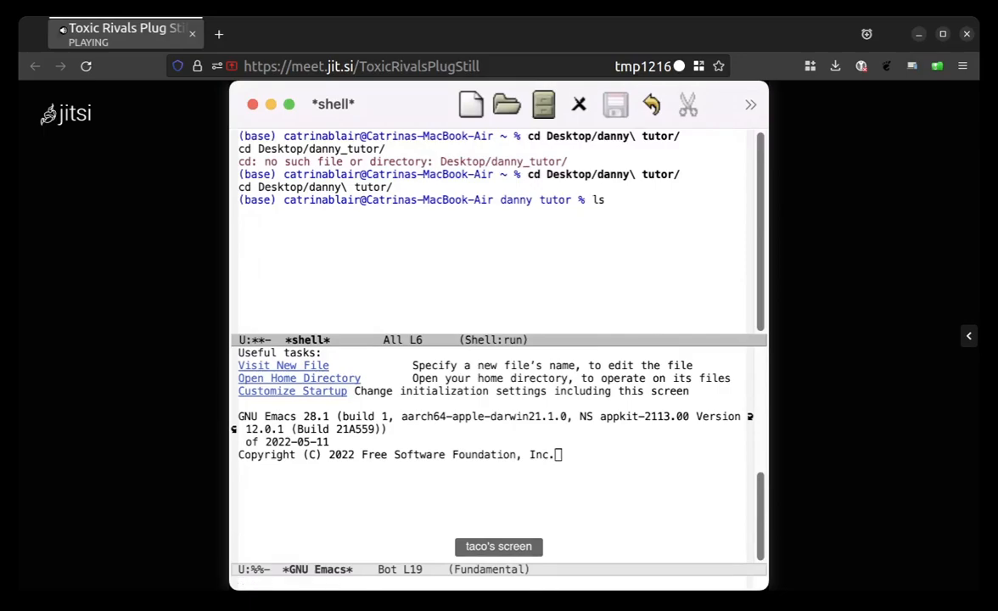
key(Tab)
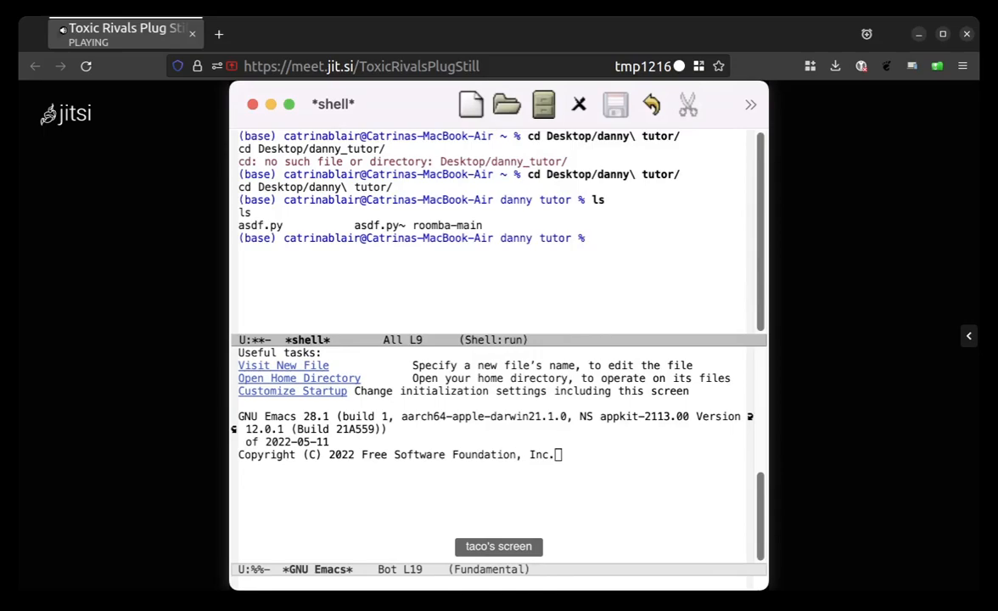
Change the shell directory into roomba-main/
text(cd roomba-)
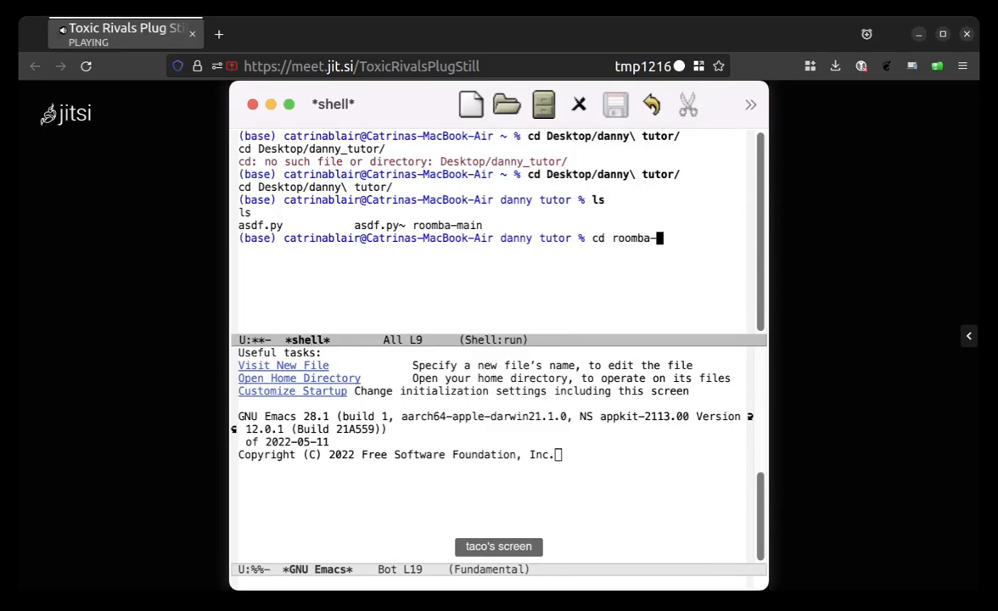
text(mao)
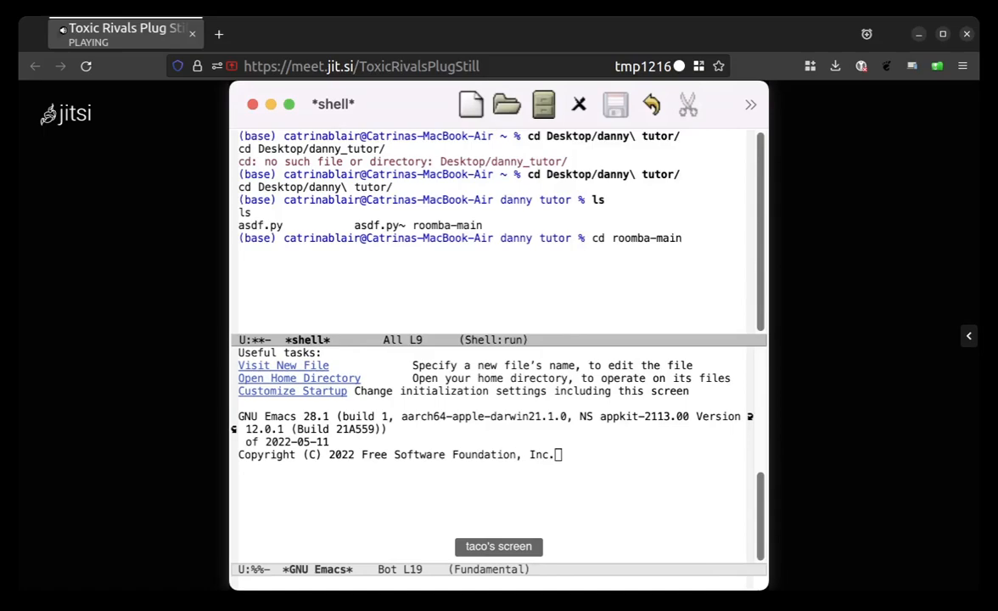
text(/)
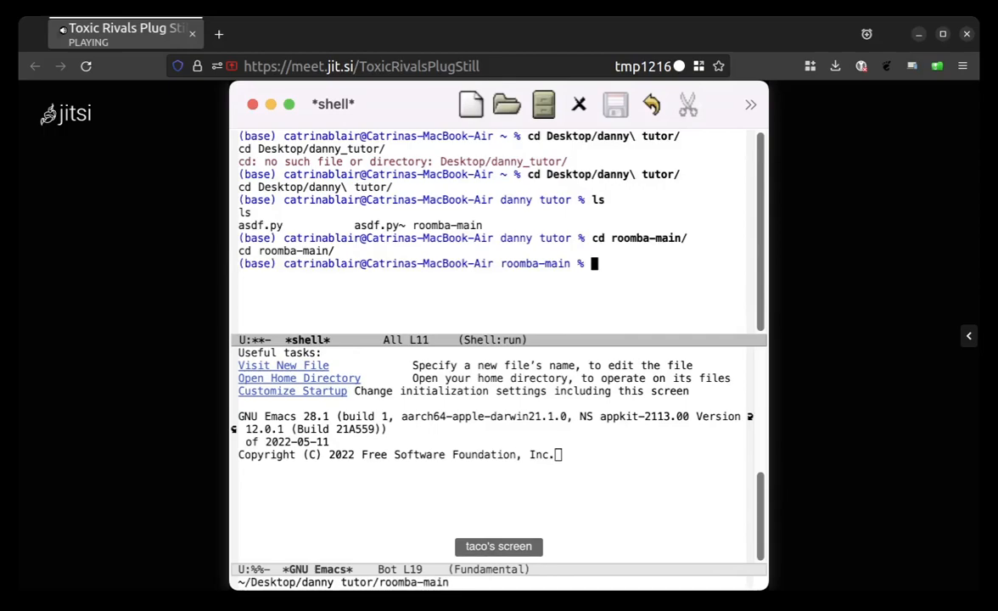
Activate the danny_roomba conda environment in the shell
text(conda activ)
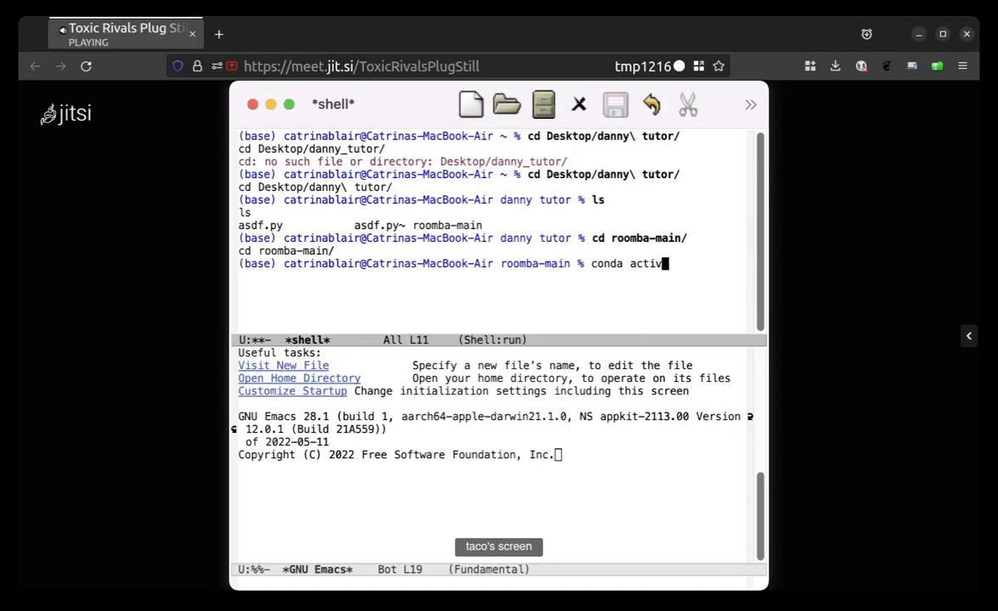
text(ate d)
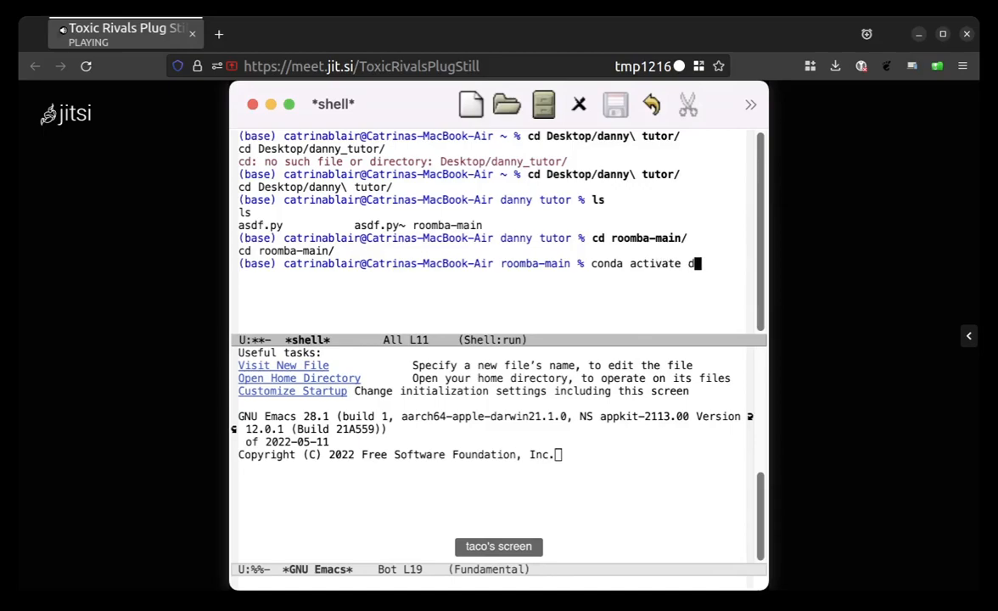
text(anny_)
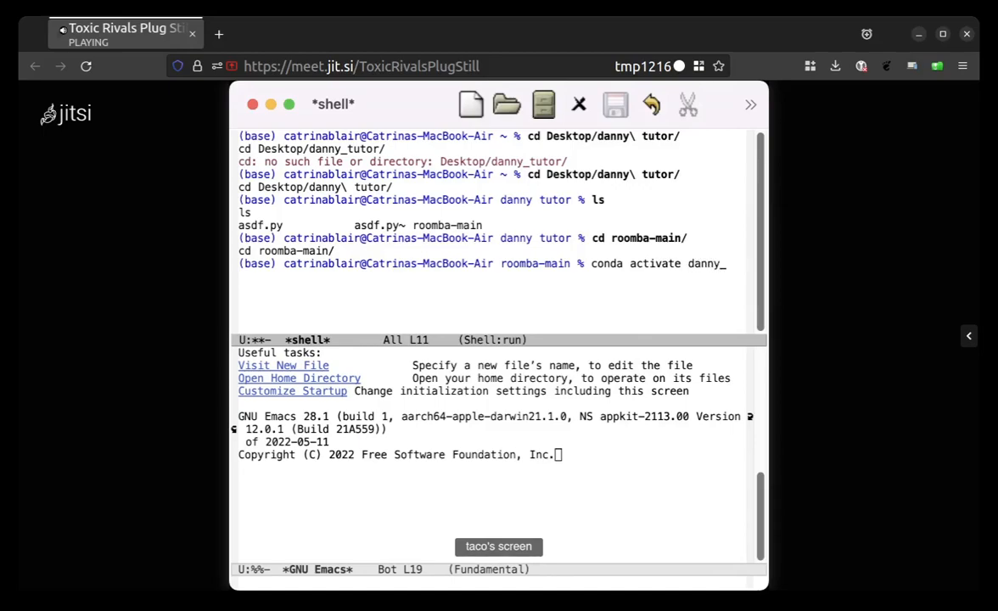
text(roomba)
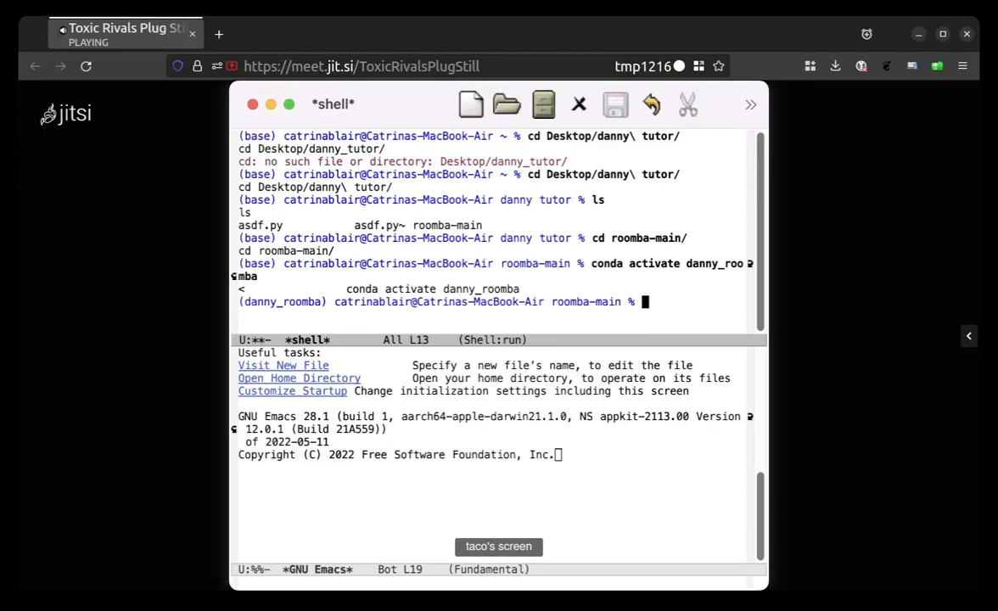
Run python roomba_level3.py, correcting the script name along the way
text(py)
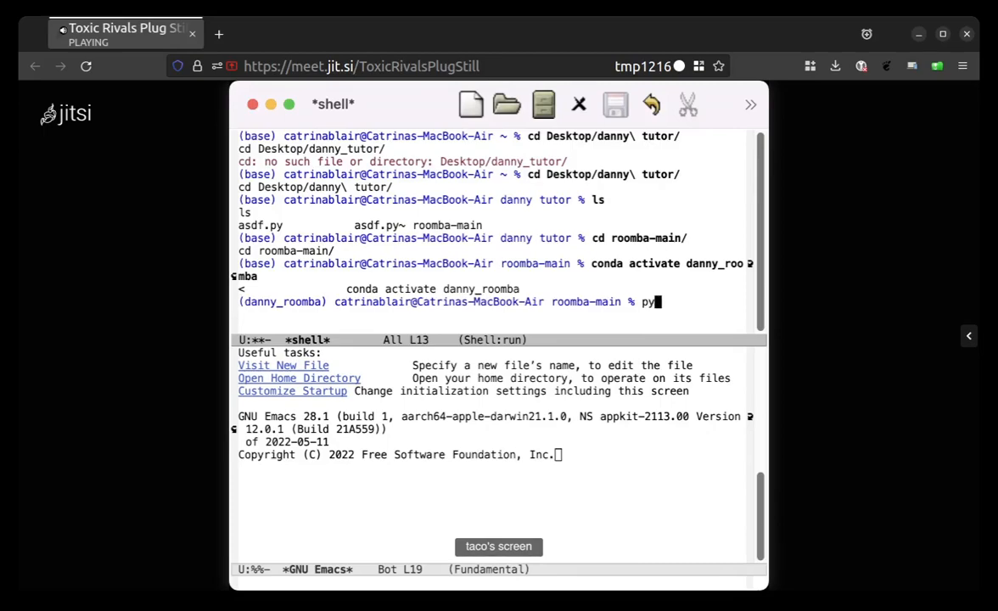
text(thon)
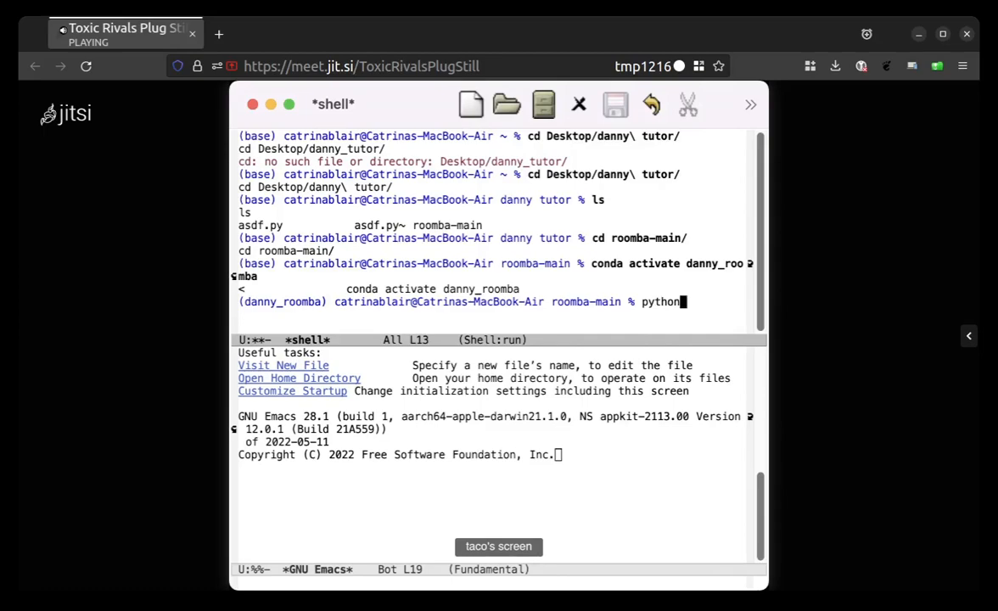
text(room)
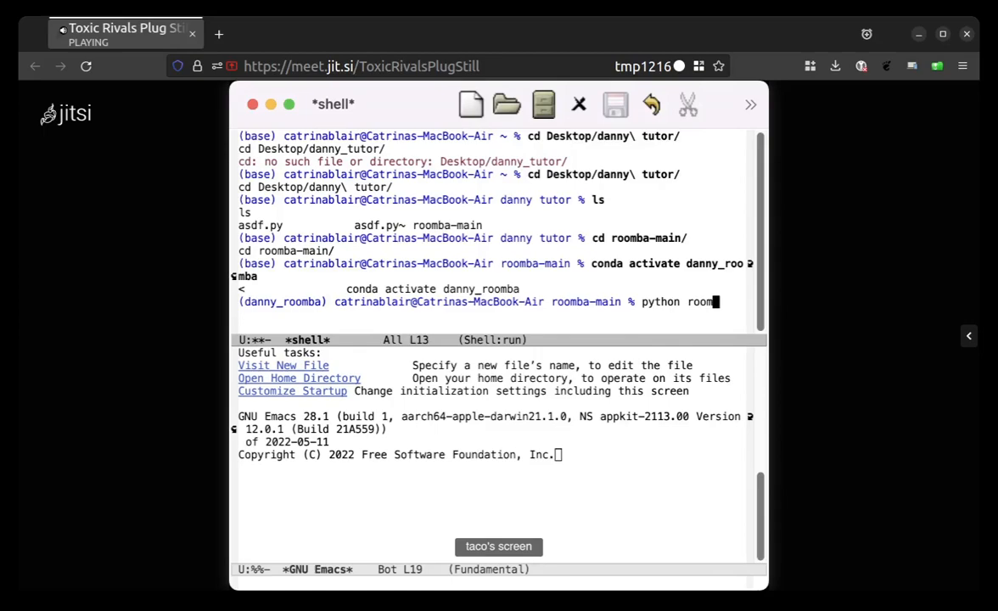
text(ba)
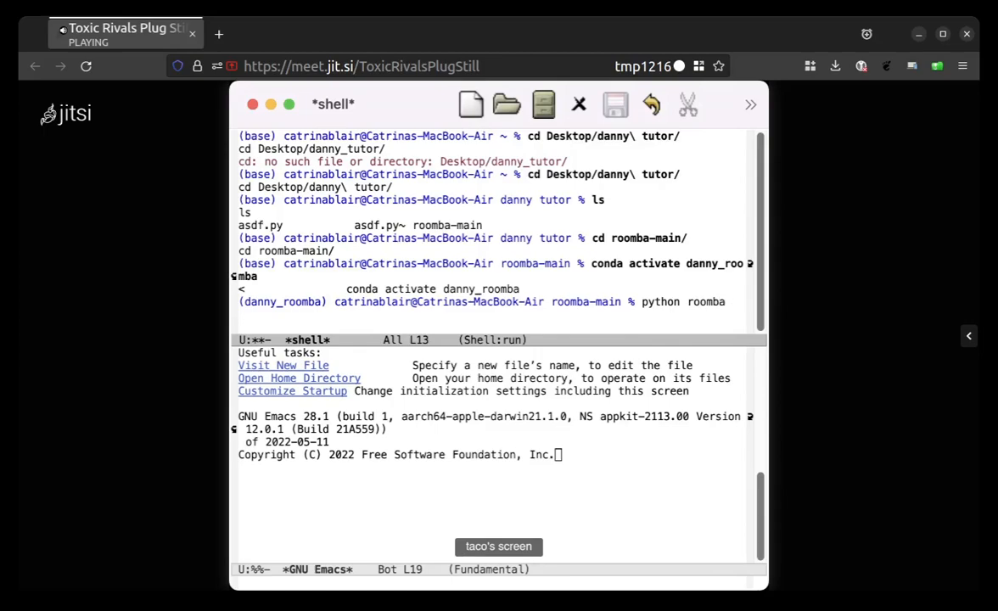
text(.le)
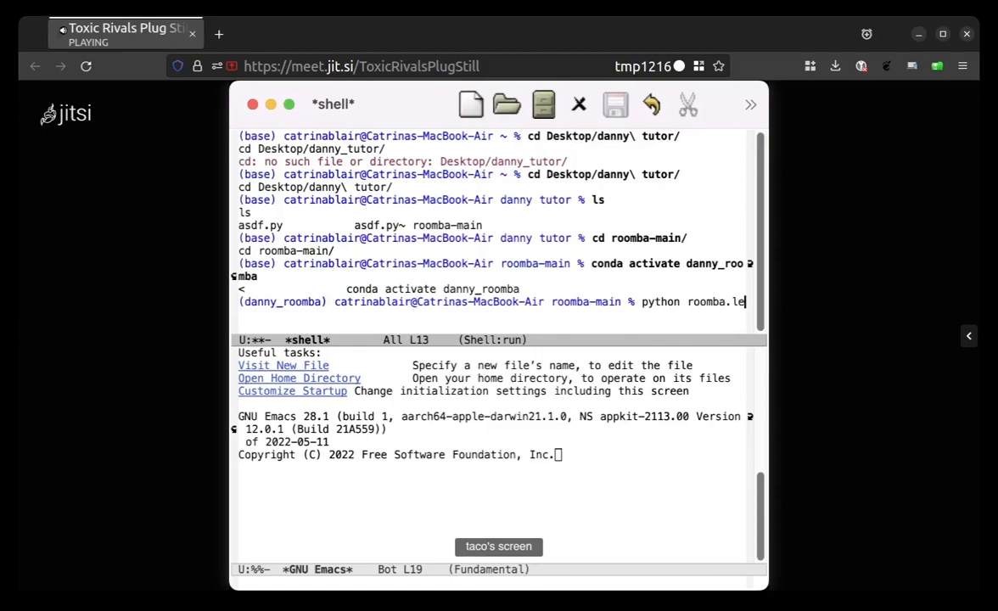
key(BackSpace)
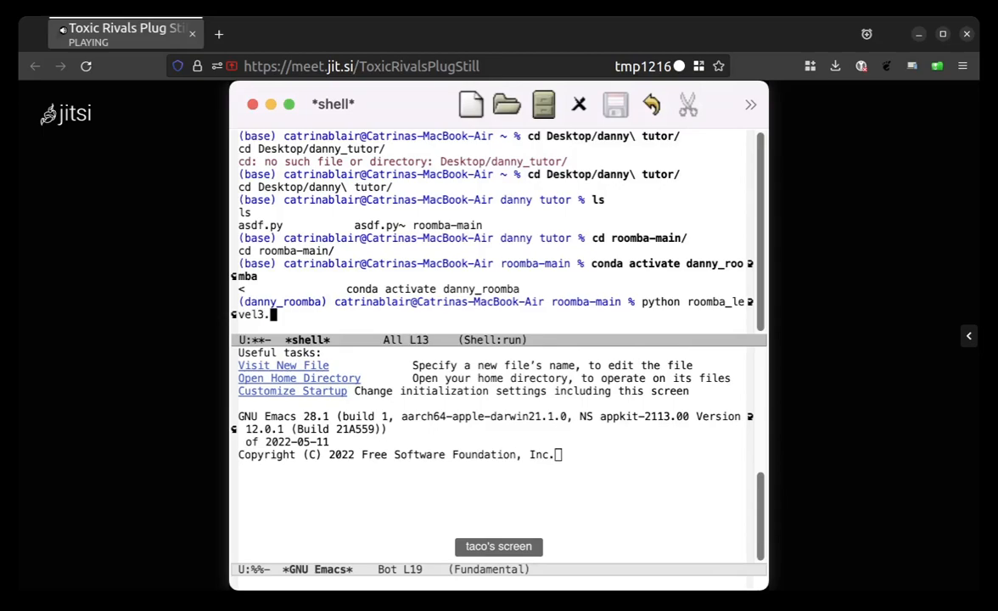
text(py)
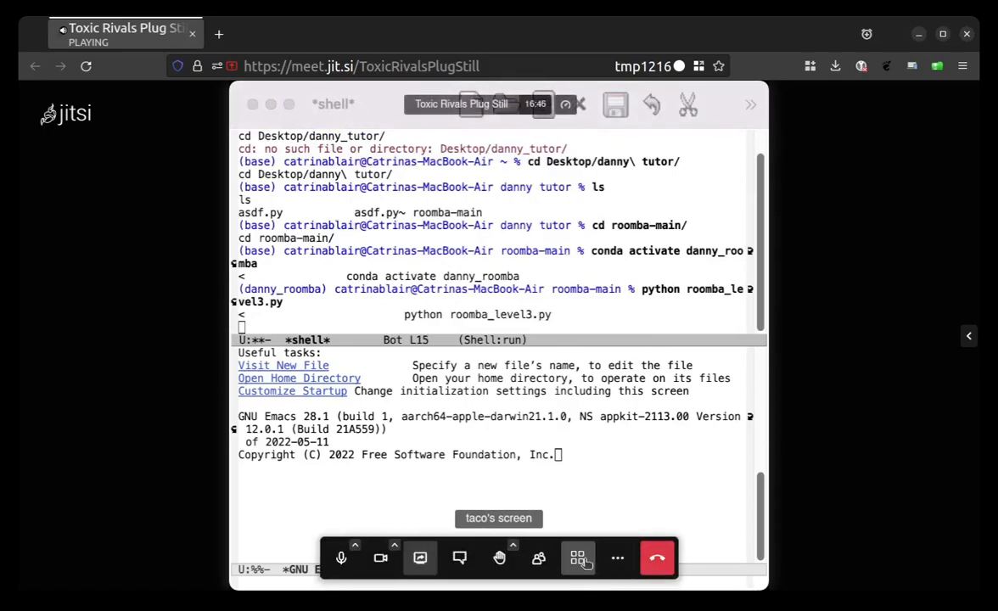
Delete the welcome window so the shell fills the whole frame
click(578, 557)
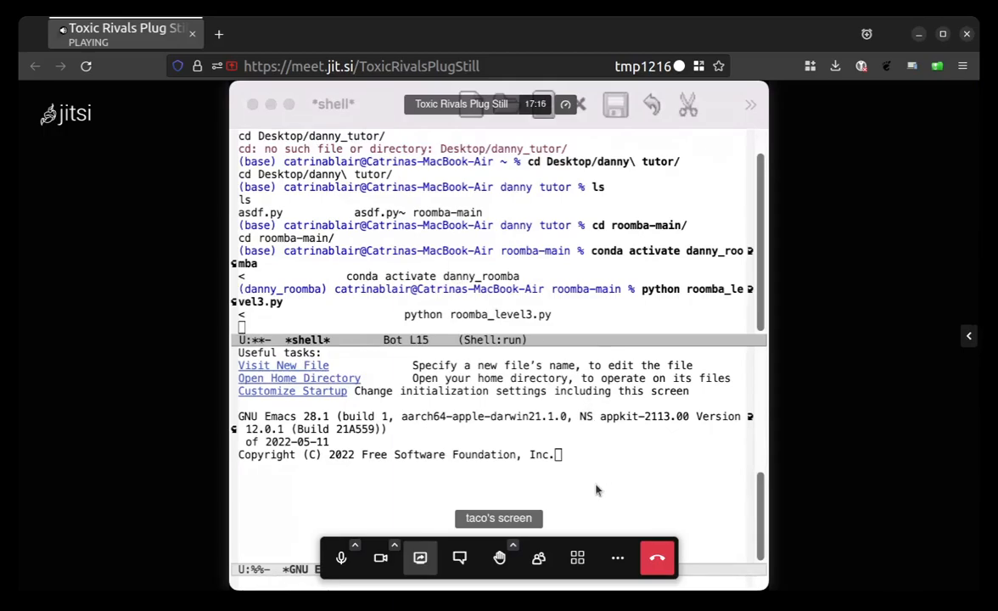
mouse_move(579, 463)
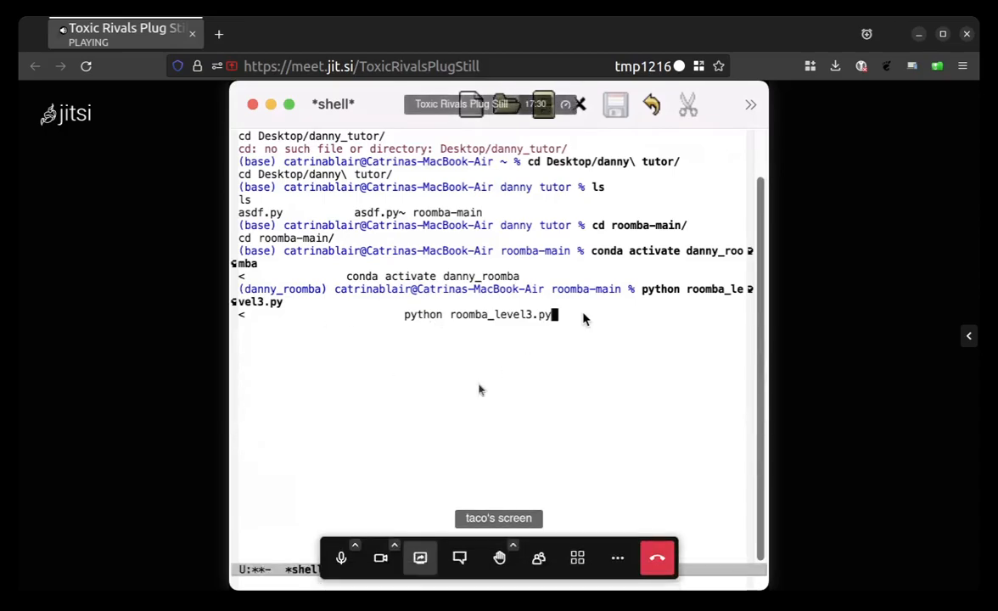
mouse_move(399, 347)
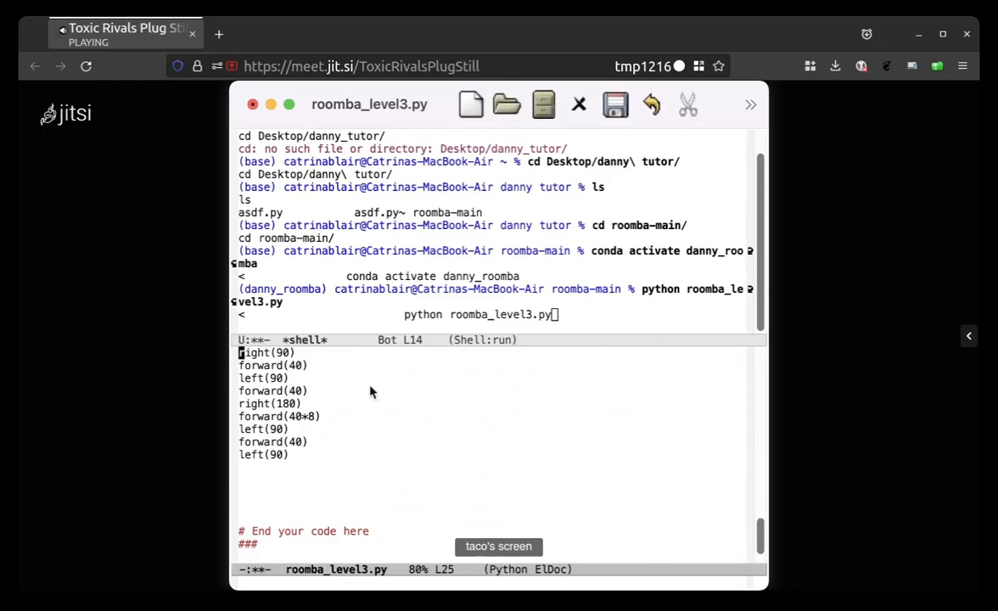
mouse_move(272, 485)
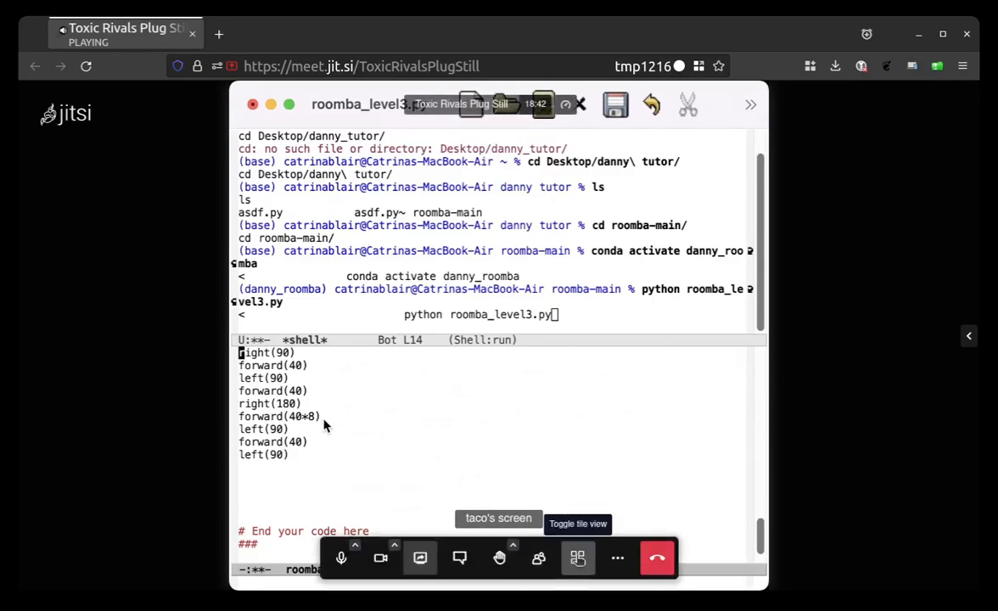
click(577, 557)
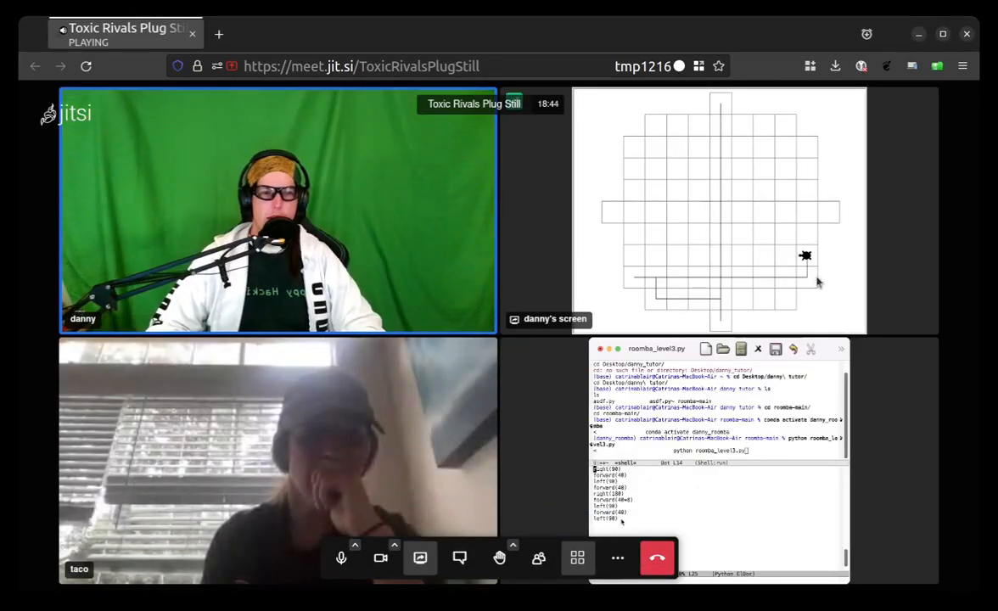
mouse_move(716, 262)
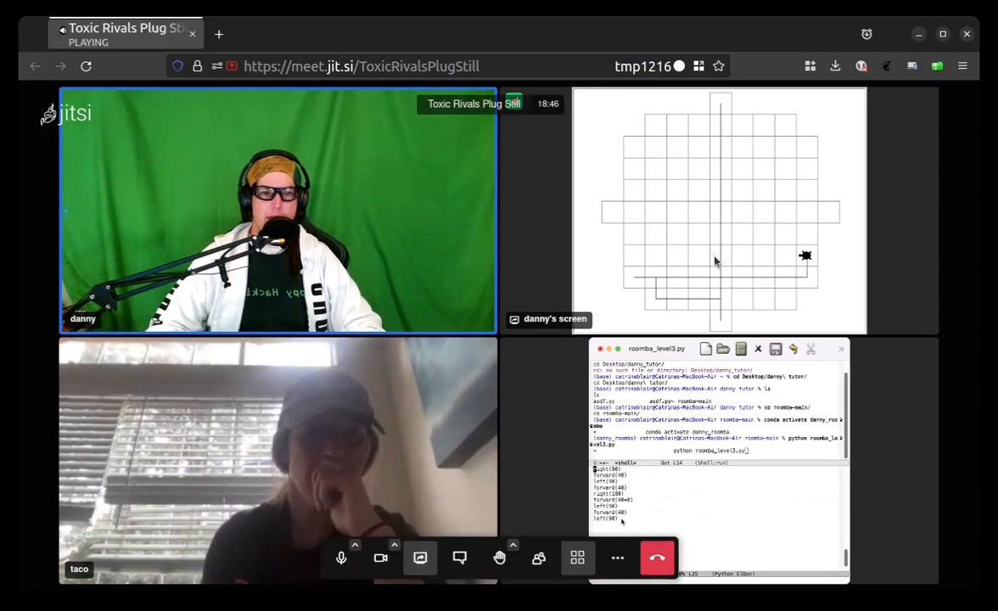
mouse_move(892, 334)
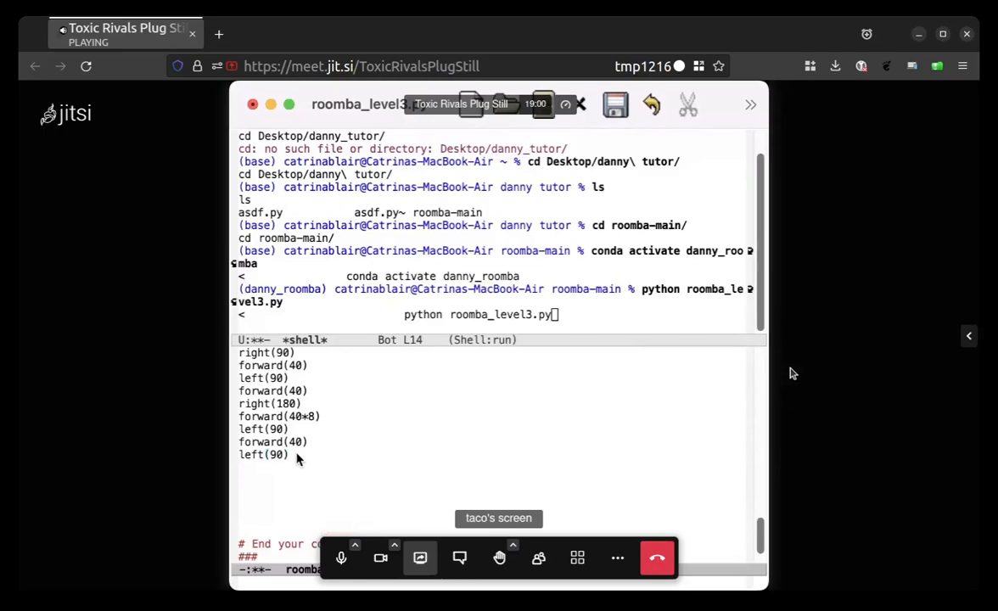
Add forward(40*8), right(90) and forward(40) after left(90) in roomba_level3.py
text(forward)
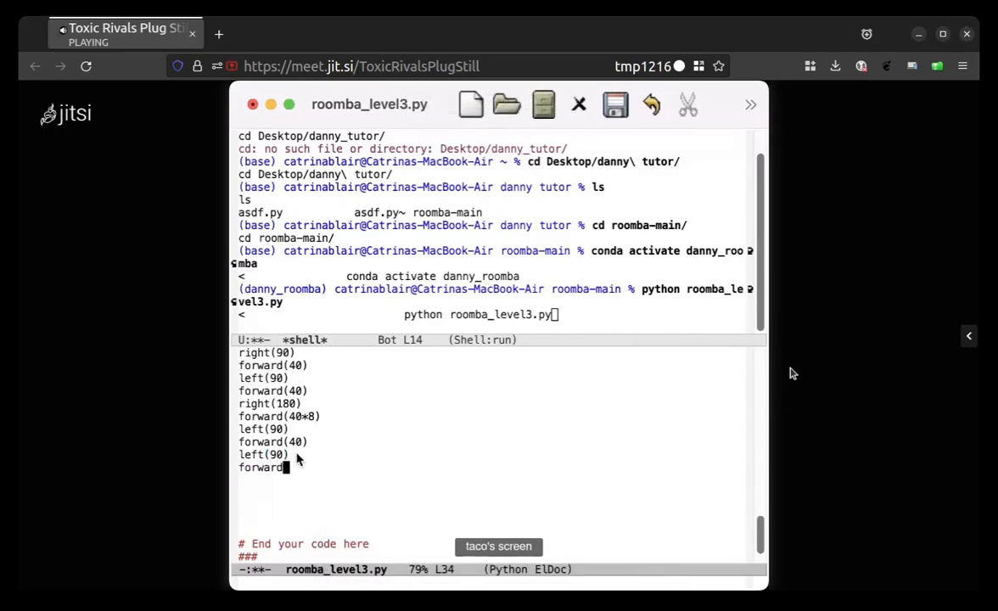
text(()
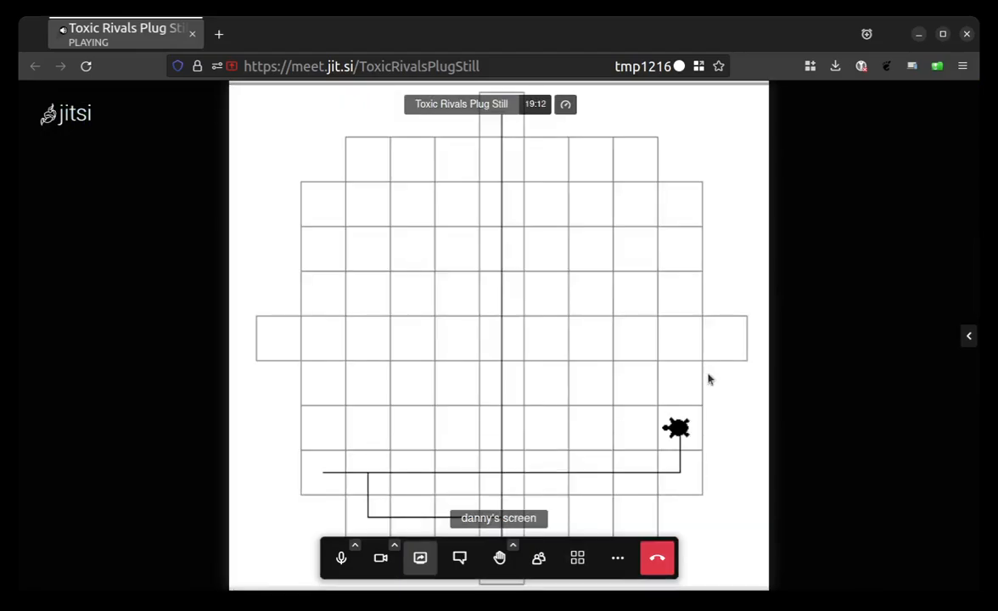
click(577, 557)
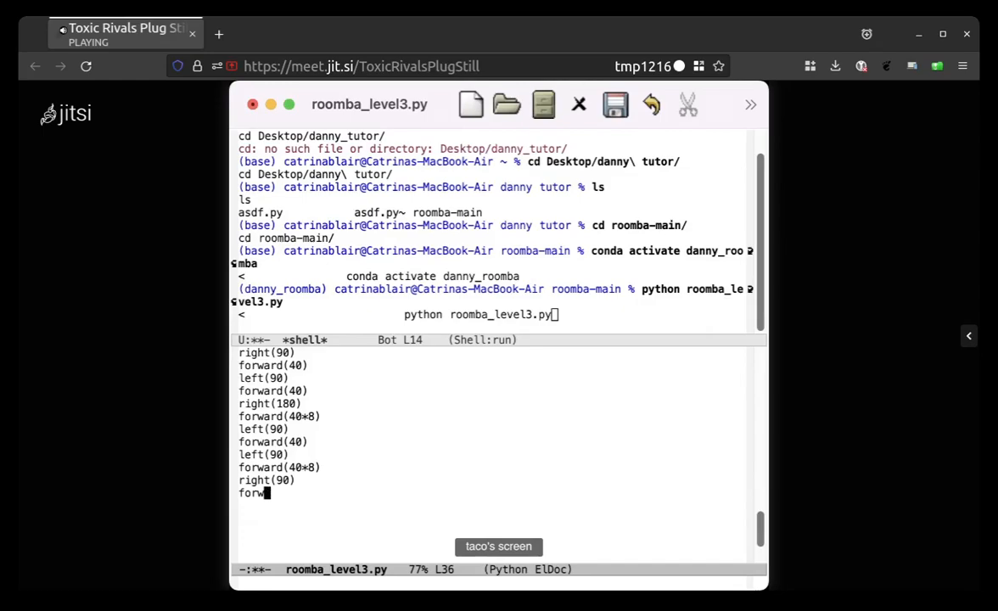
text(ard)
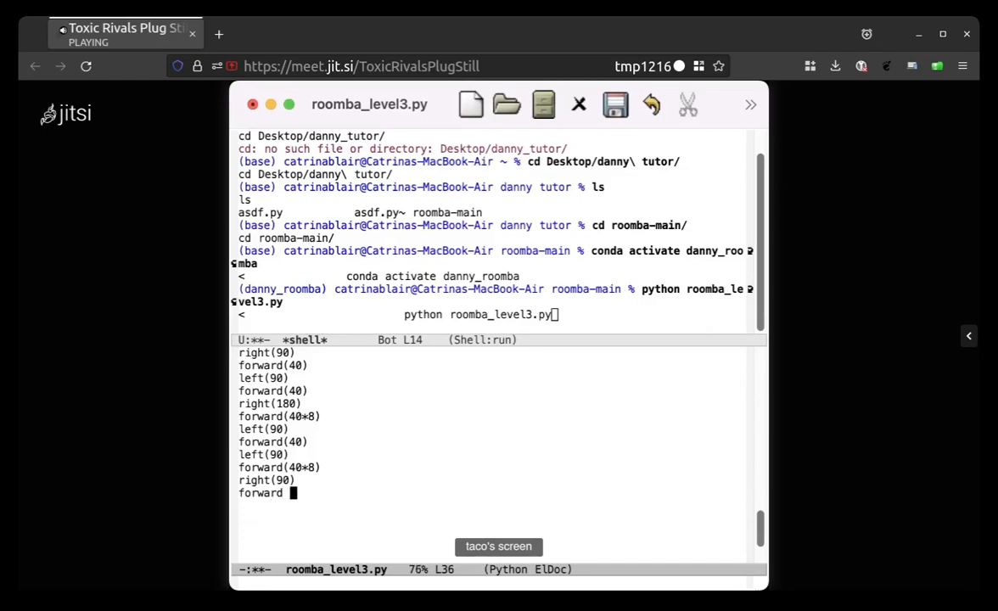
text(()
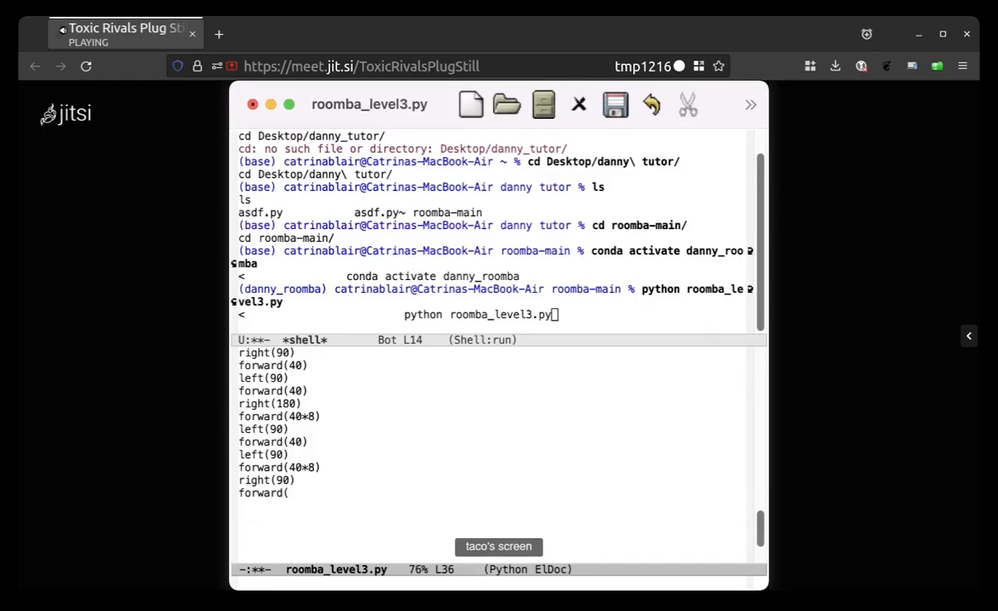
text(40)
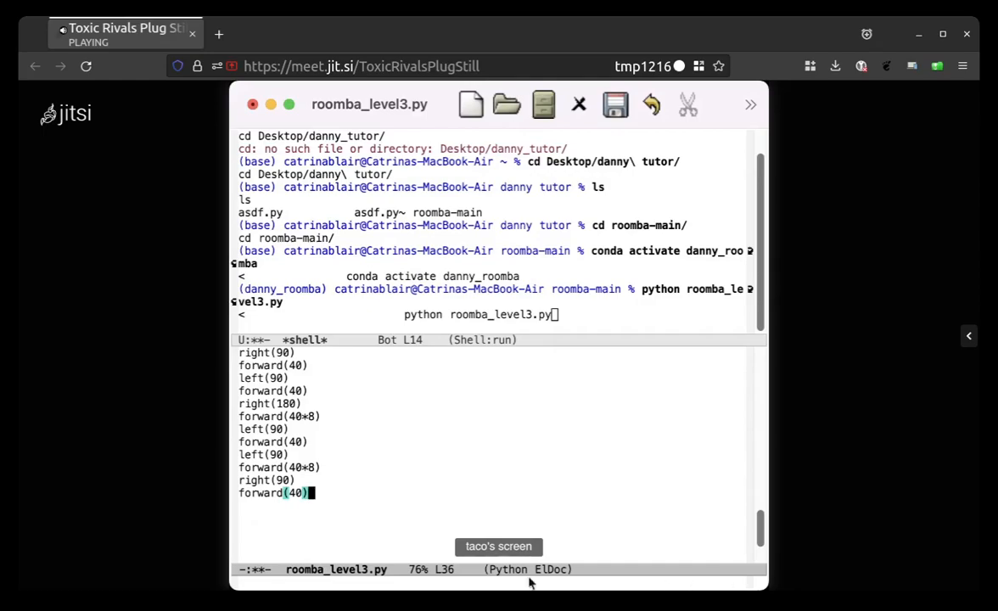
Switch Jitsi between tile view and the enlarged Emacs screen with side thumbnails
click(576, 557)
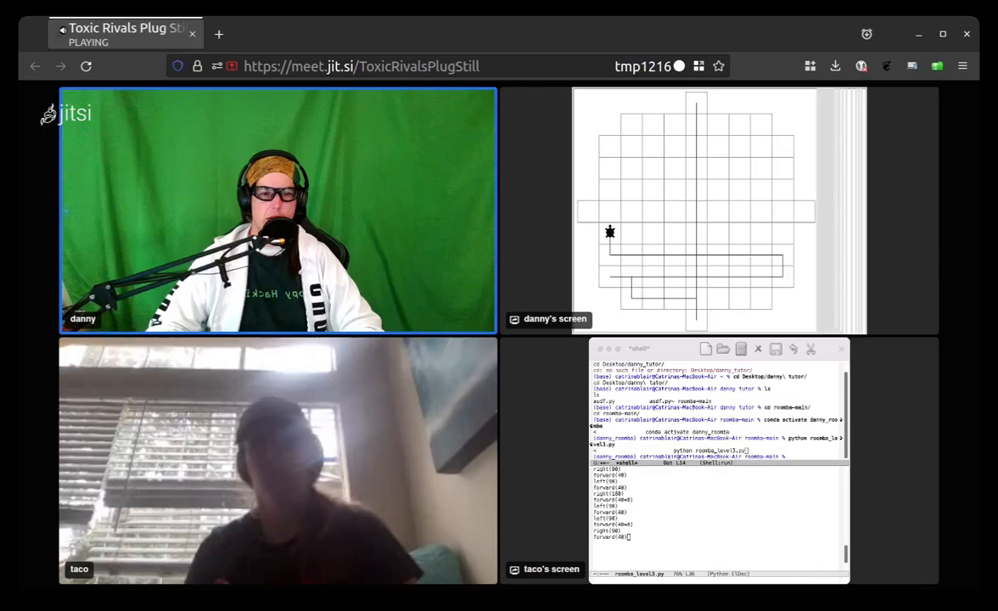
mouse_move(953, 254)
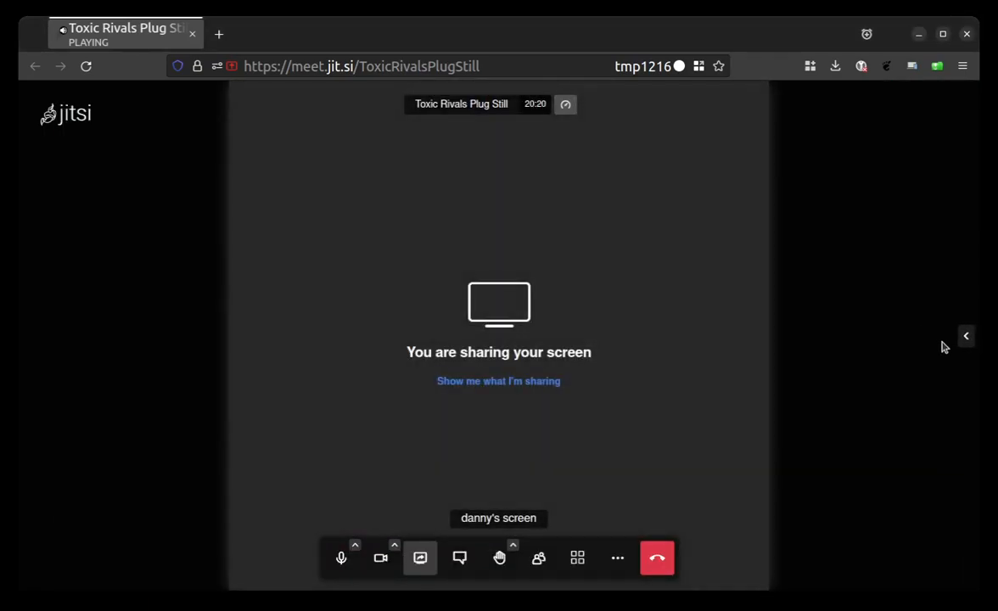
click(577, 557)
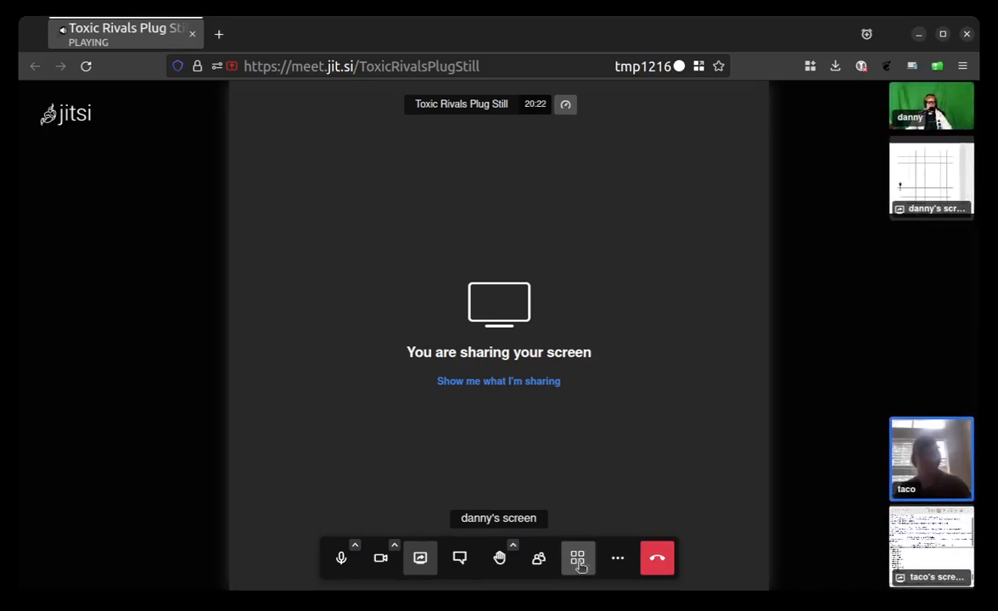
click(577, 557)
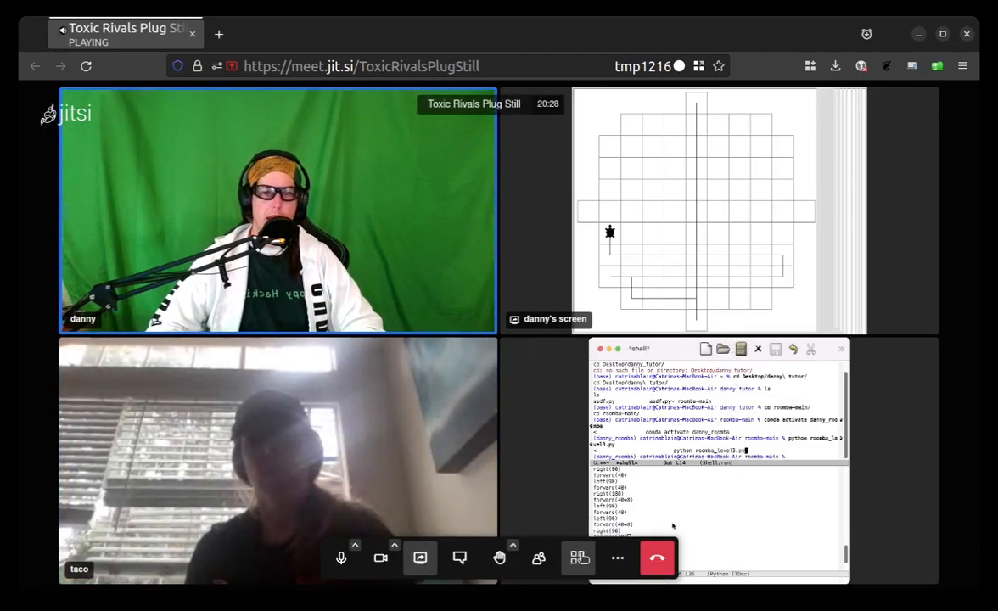
mouse_move(539, 557)
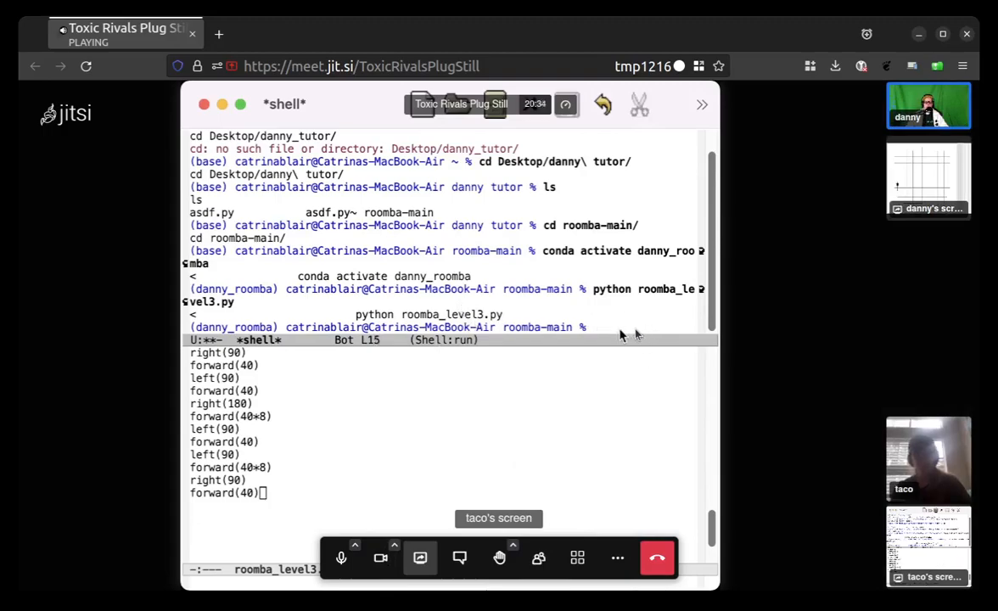
Re-enter python roomba_level3.py in the shell and view the turtle drawing beside participants
text(roomba)
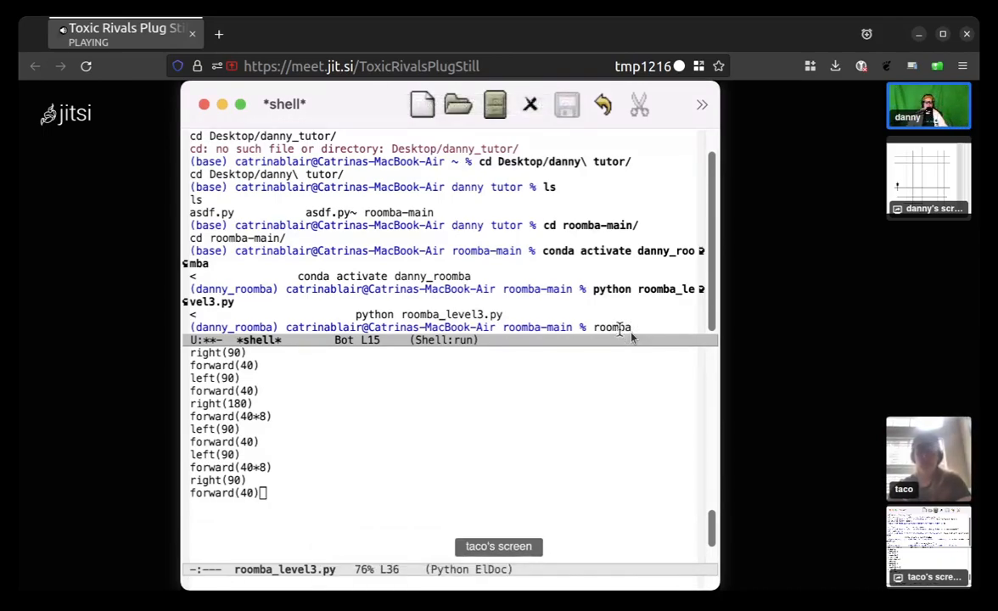
text(j)
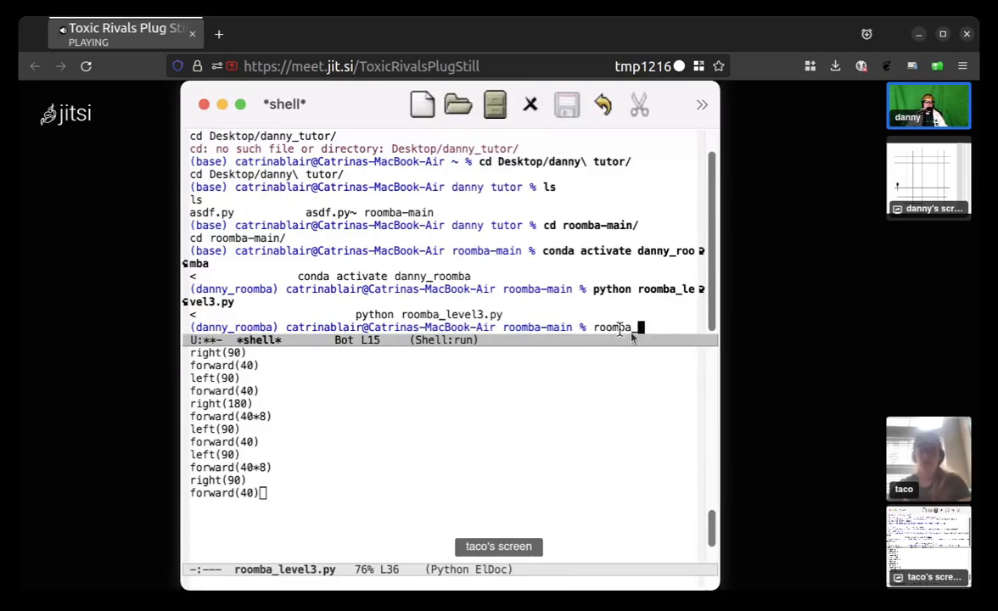
text(level3.py)
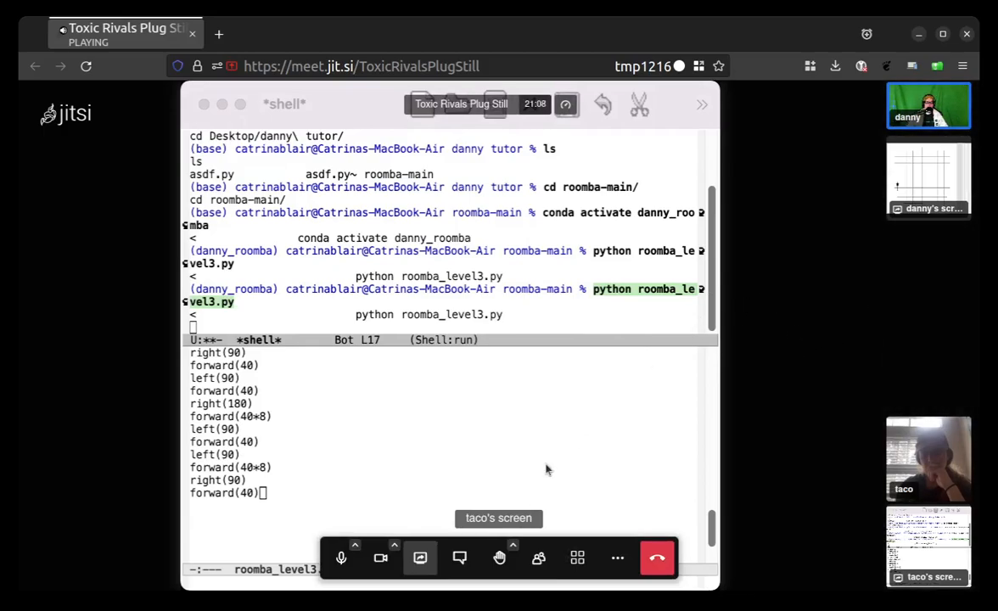
click(576, 557)
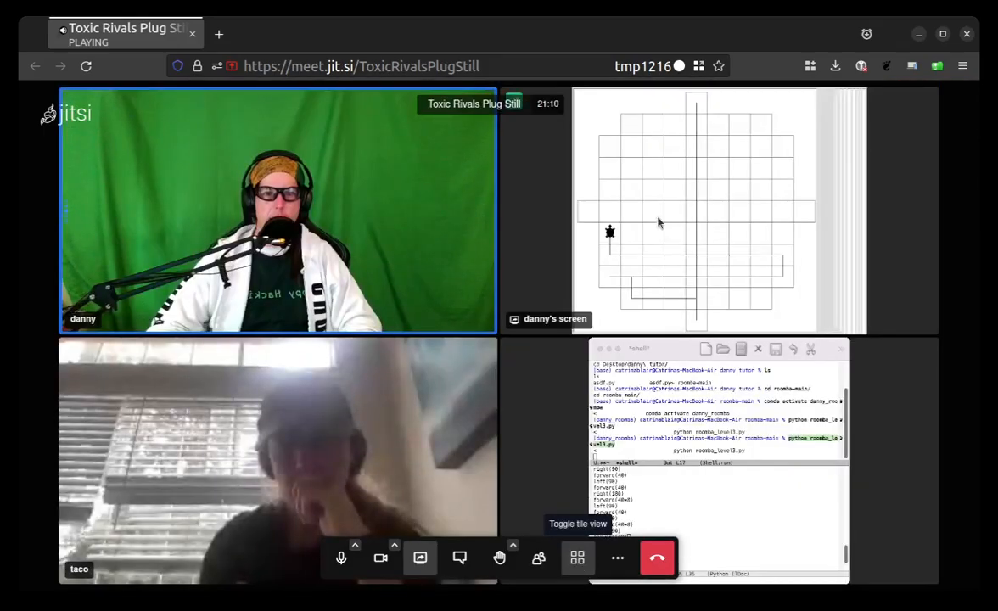